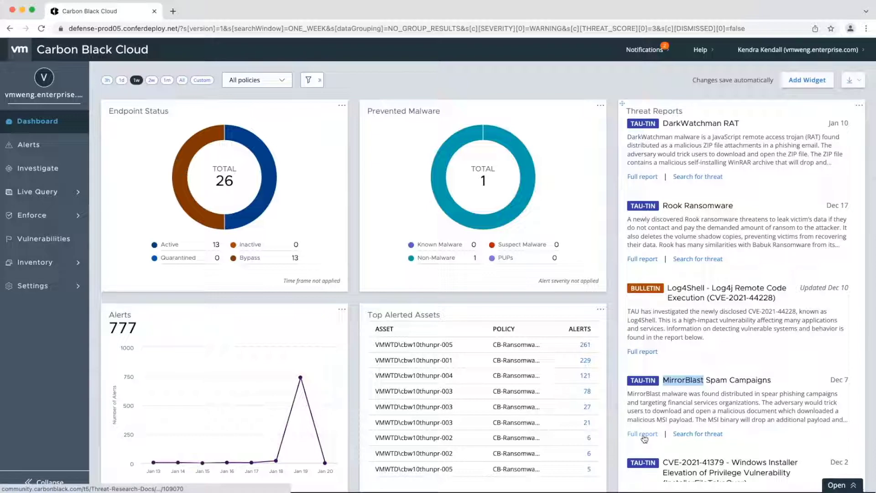
# Open the full MirrorBlast Spam Campaigns report and read down to its Customer Protection section
pyautogui.click(641, 433)
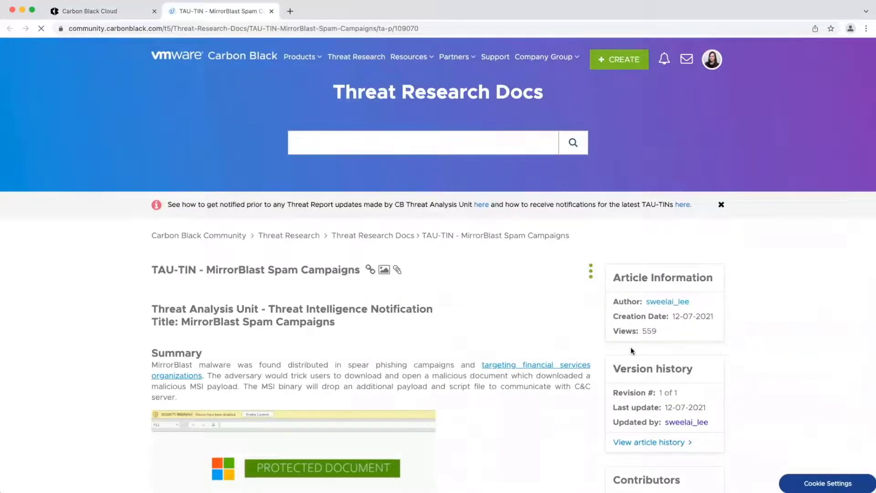
pyautogui.scroll(-3)
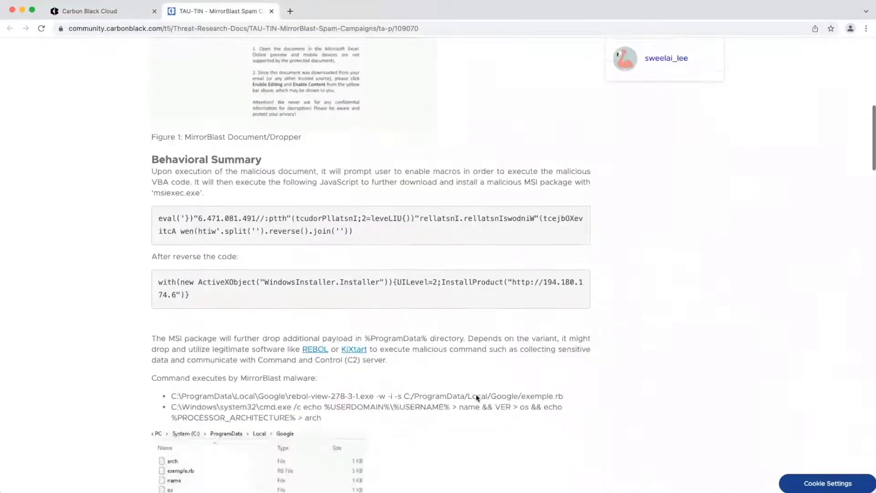
pyautogui.scroll(-3)
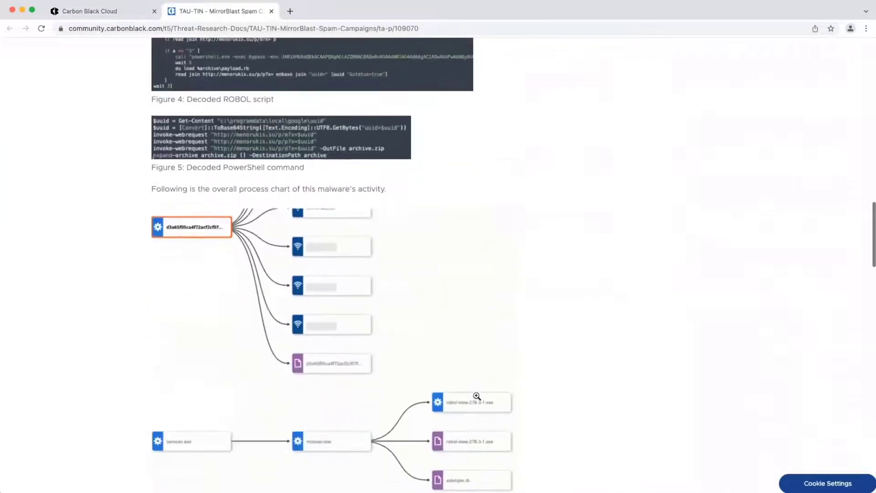
pyautogui.scroll(-3)
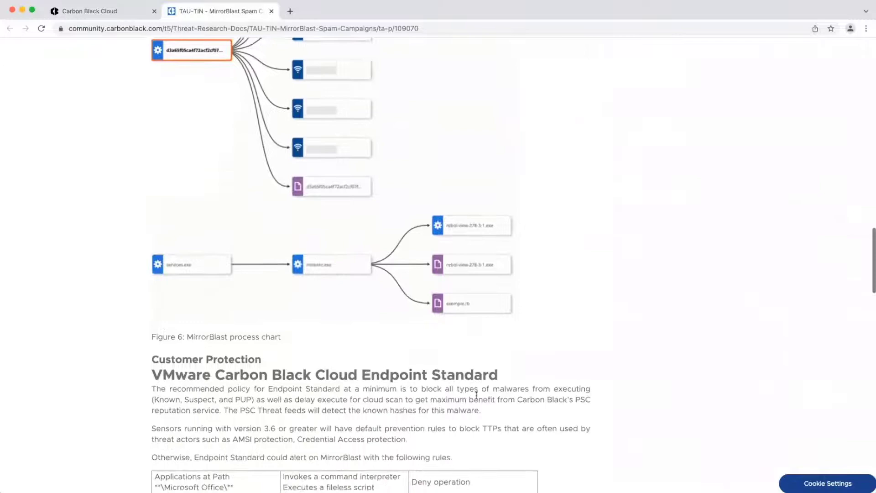
pyautogui.scroll(-3)
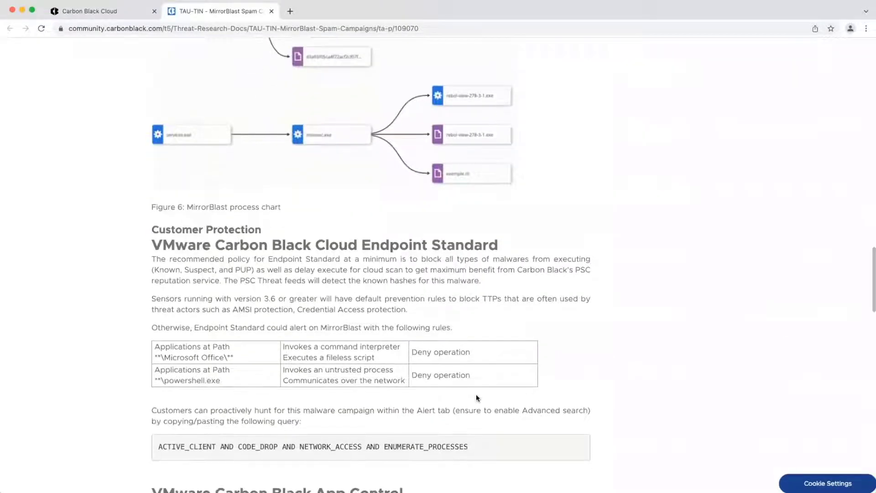
pyautogui.scroll(-3)
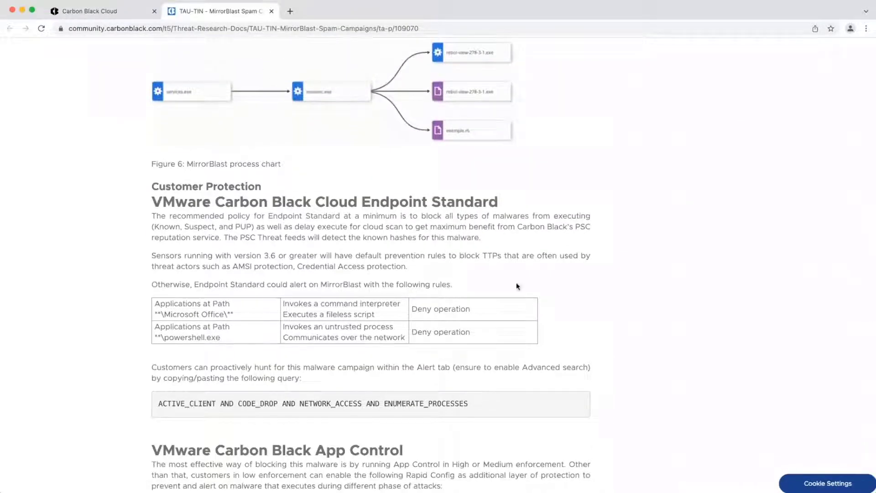
pyautogui.moveTo(590, 310)
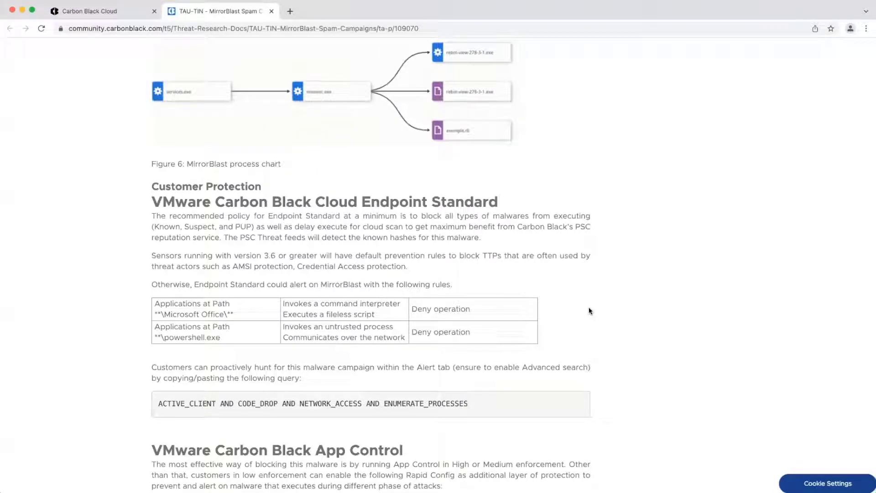
pyautogui.moveTo(236, 101)
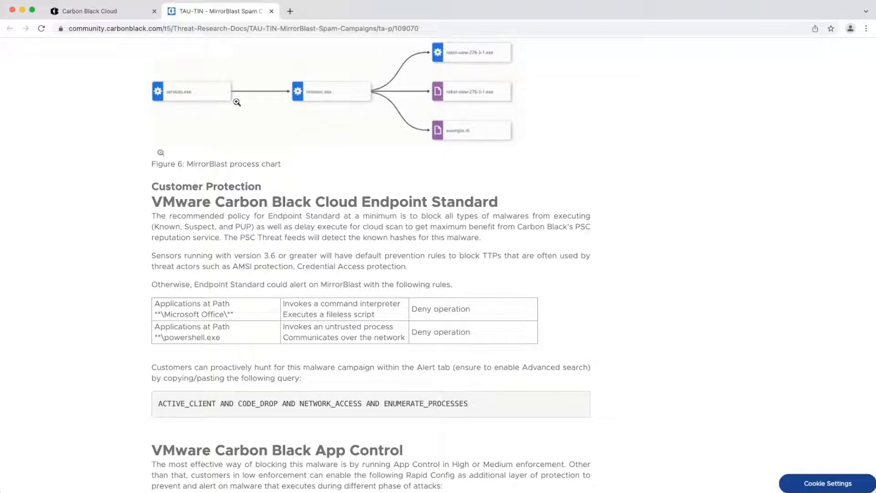
# From the Carbon Black Cloud dashboard, run Search for threat on the MirrorBlast Spam Campaigns report
pyautogui.click(91, 11)
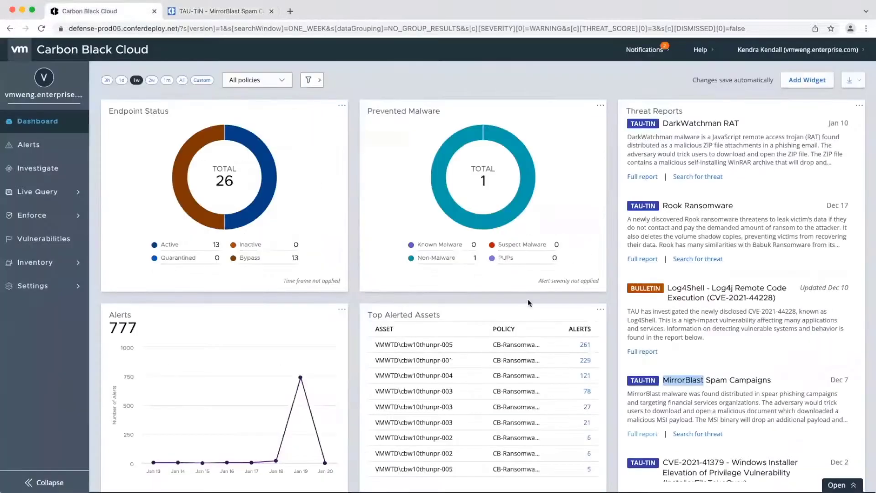
pyautogui.moveTo(697, 433)
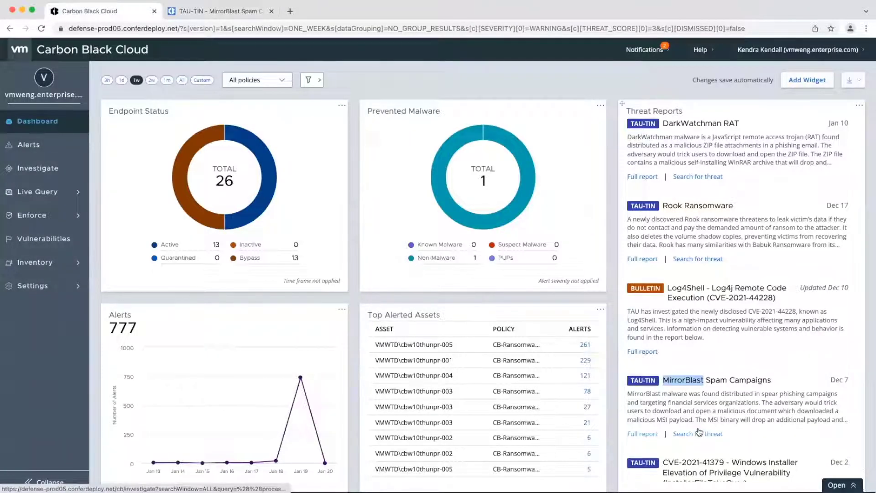
pyautogui.click(697, 434)
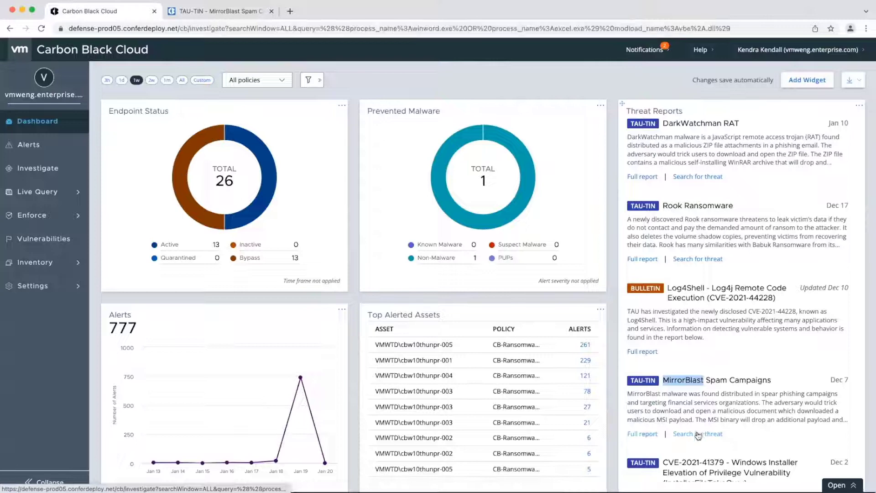